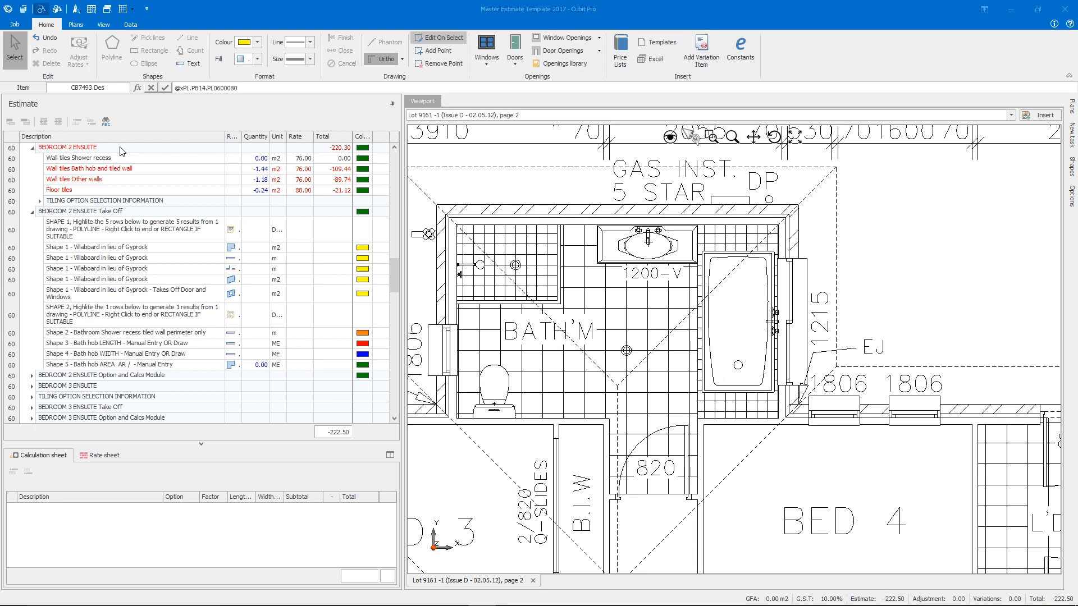
mouse_move(132, 190)
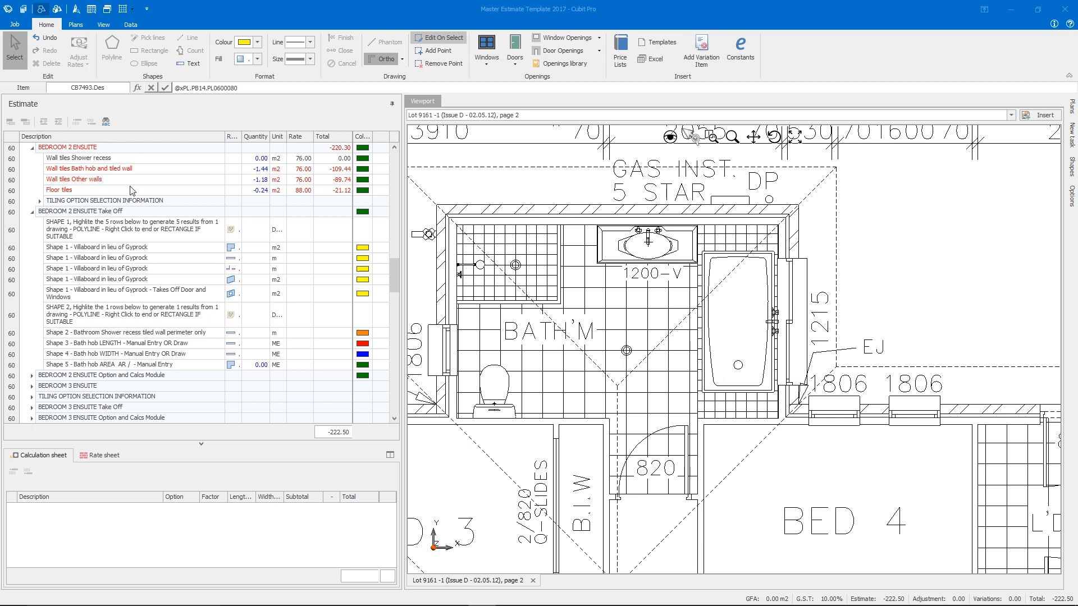
mouse_move(252, 202)
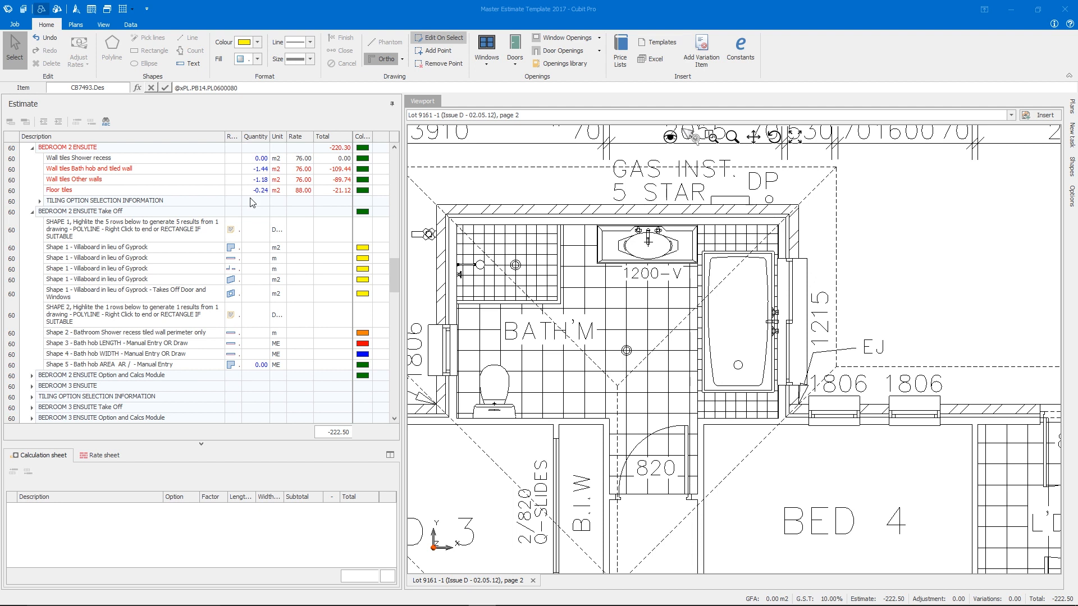
- Select the five Shape 1 Villaboard rows under BEDROOM 2 ENSUITE Take Off
click(255, 294)
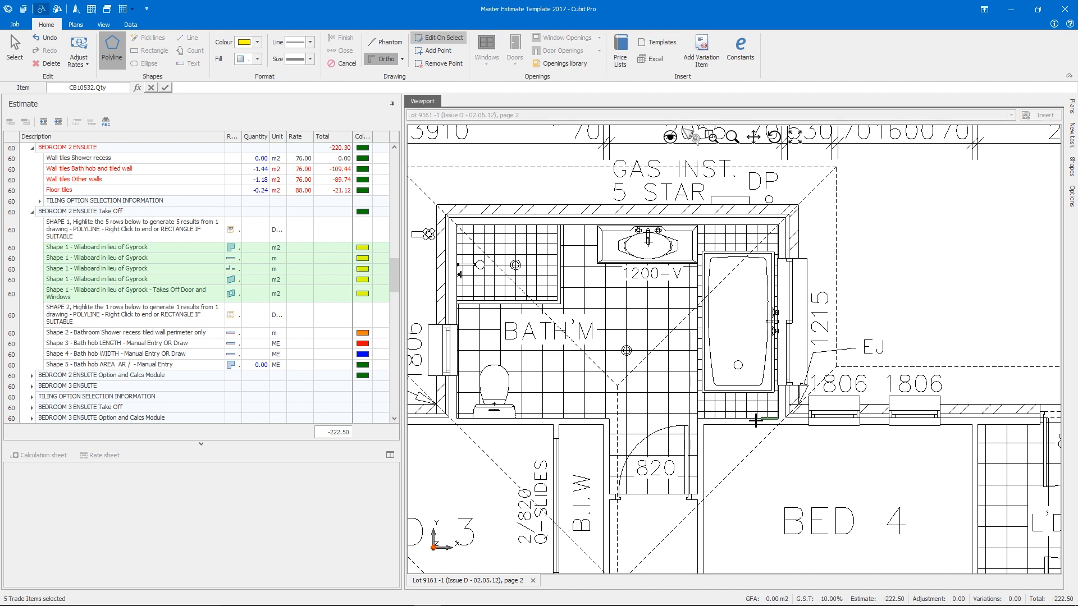
- Trace the bathroom corners with Polyline so the five Villaboard items get quantities
click(701, 486)
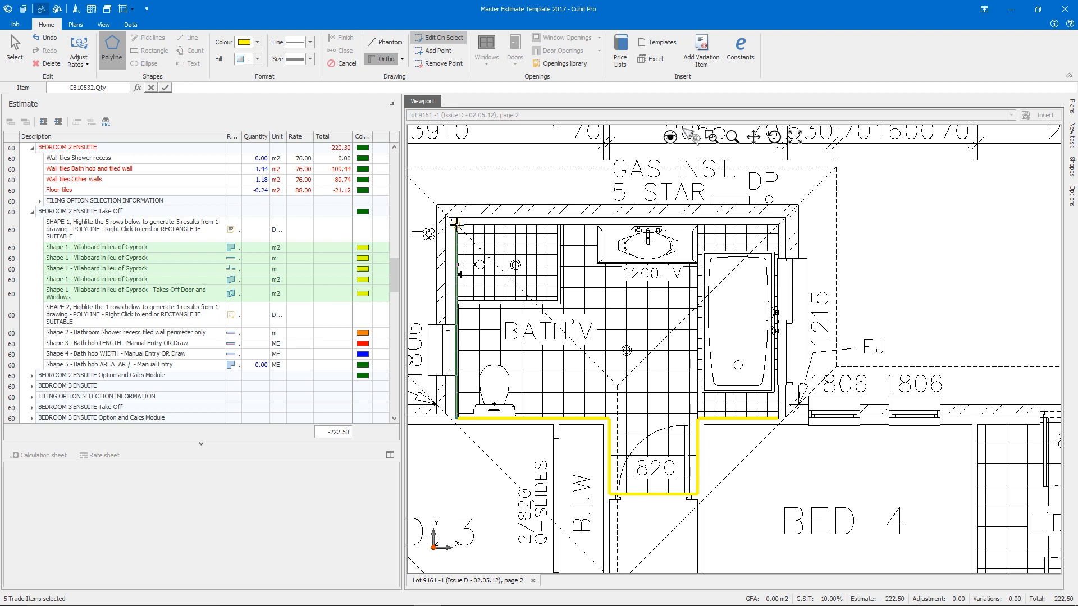
click(782, 224)
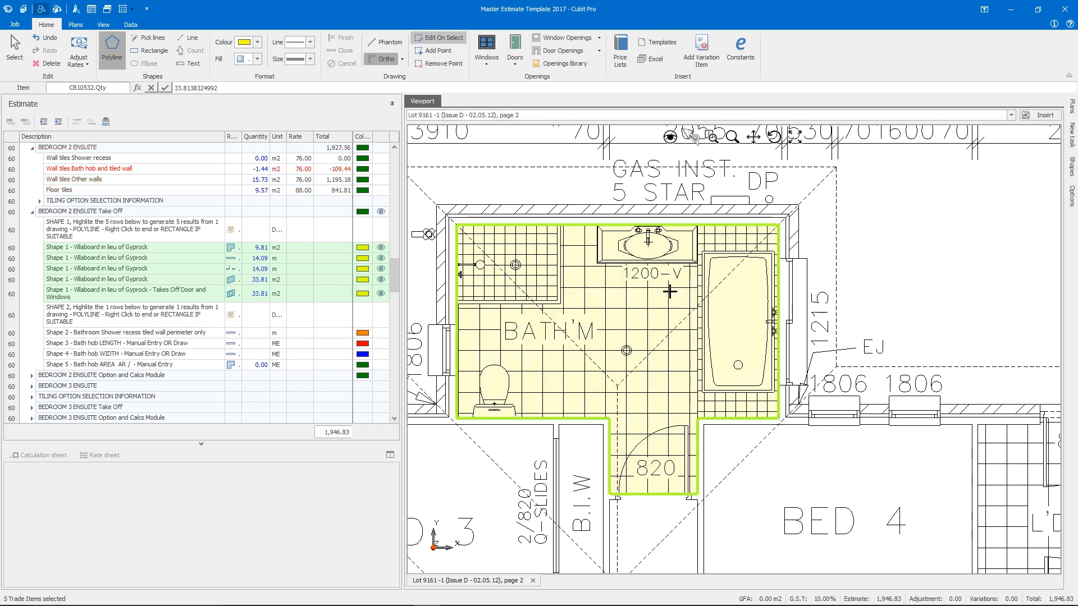
click(515, 50)
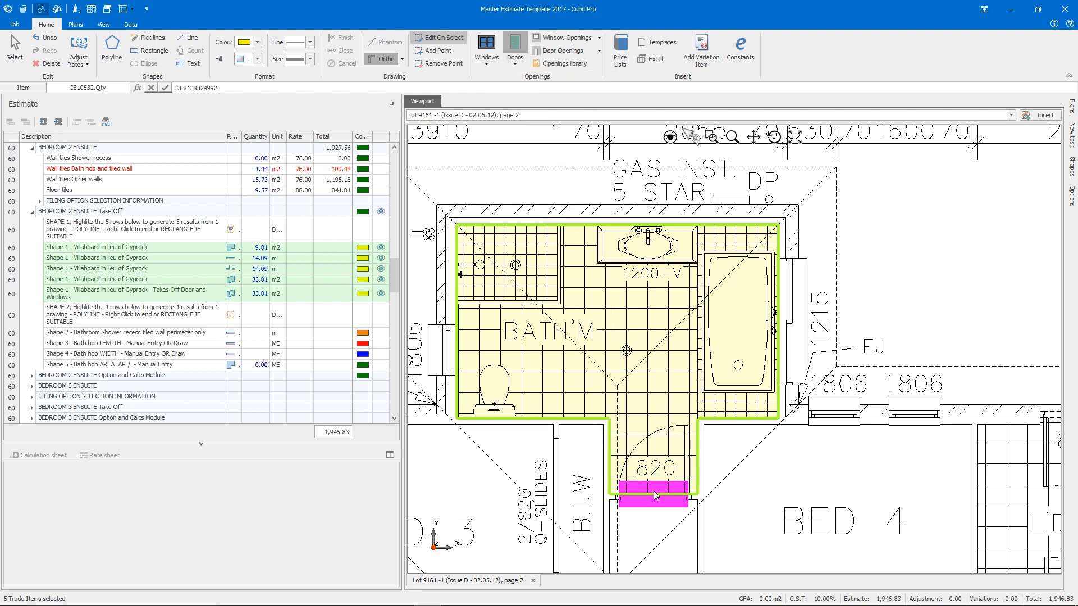
mouse_move(652, 499)
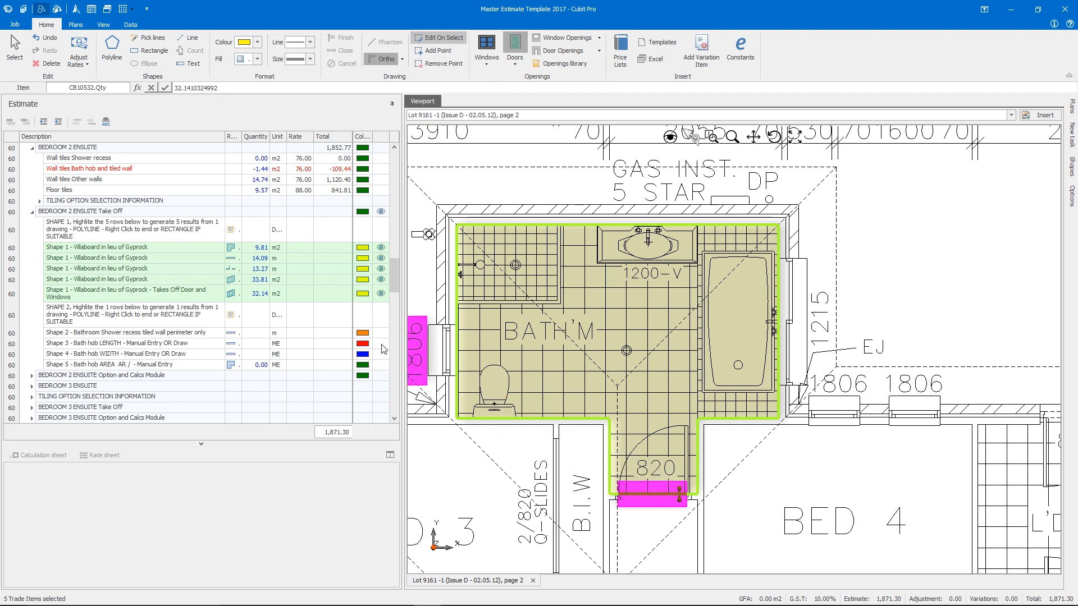
- Select the Shape 2 shower recess perimeter row after the 820 door deduction
click(138, 333)
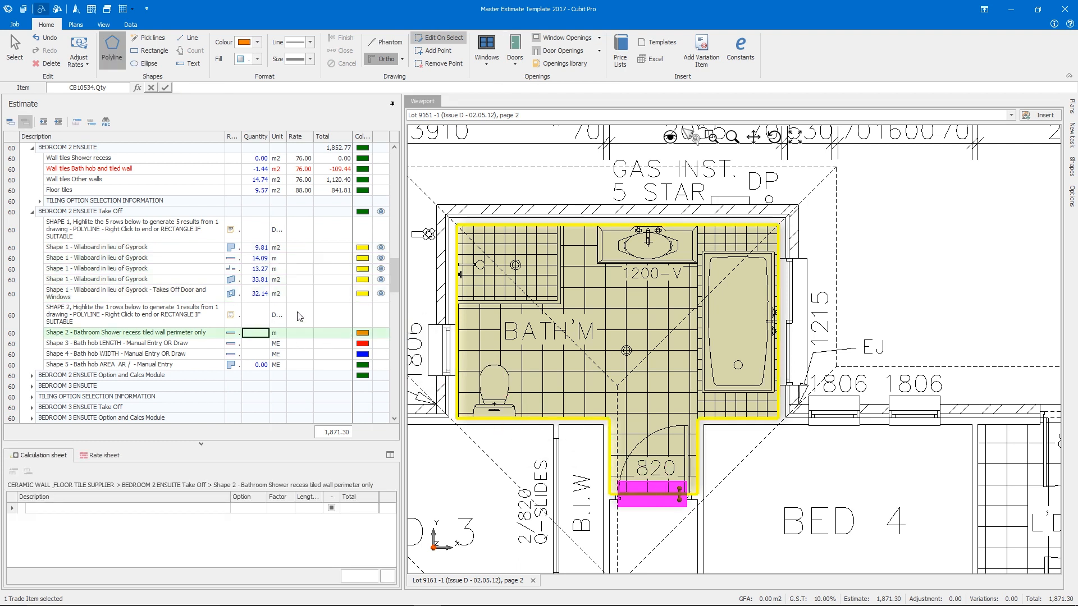
mouse_move(561, 227)
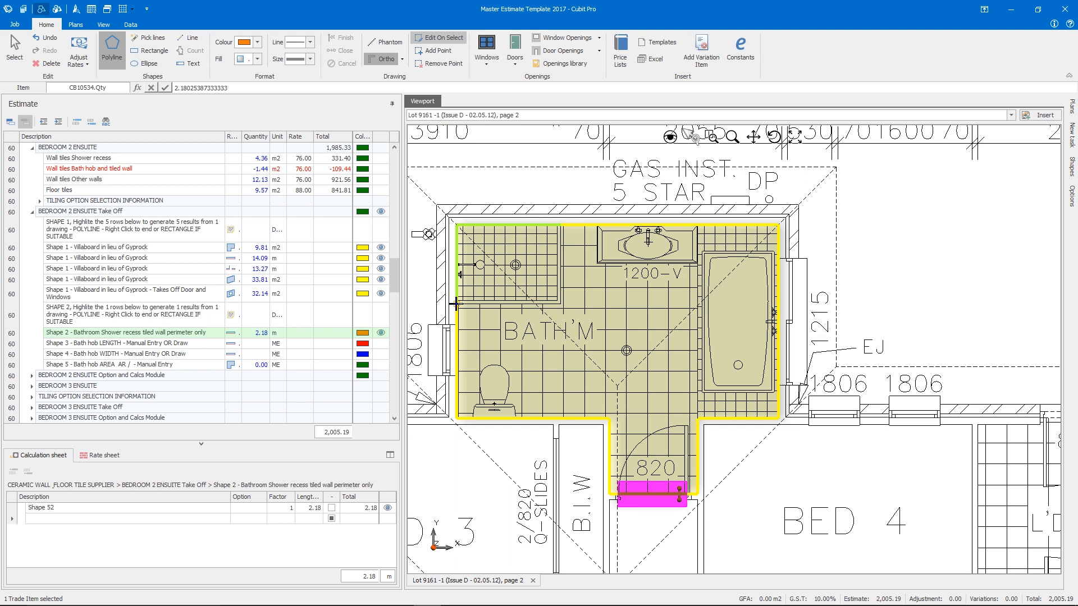
mouse_move(258, 346)
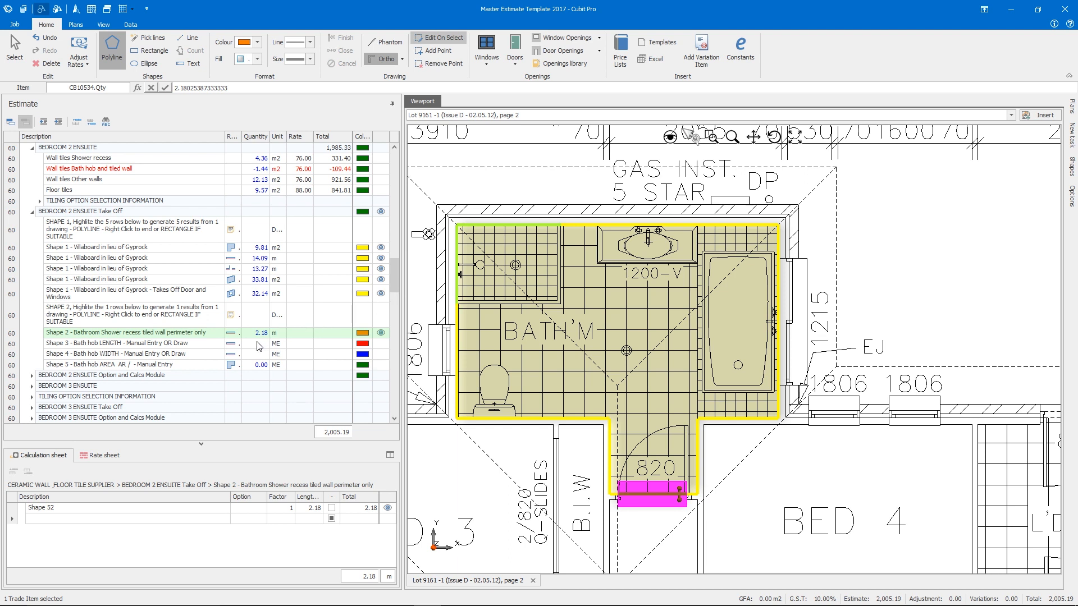
- Finish the 2.18 m shower recess wall line and pick the bath hob length row
click(258, 333)
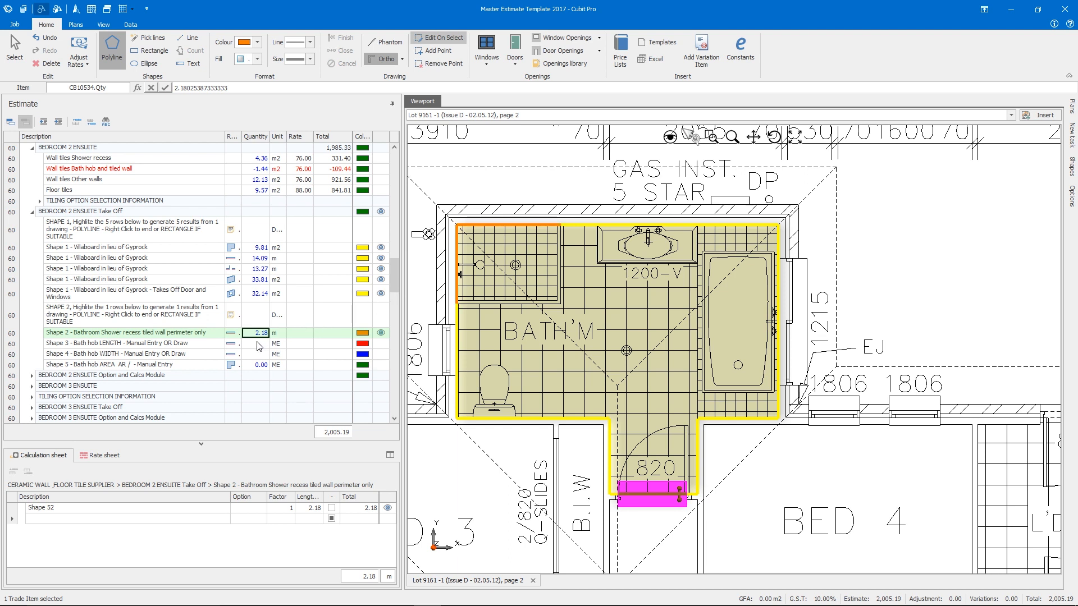
click(137, 343)
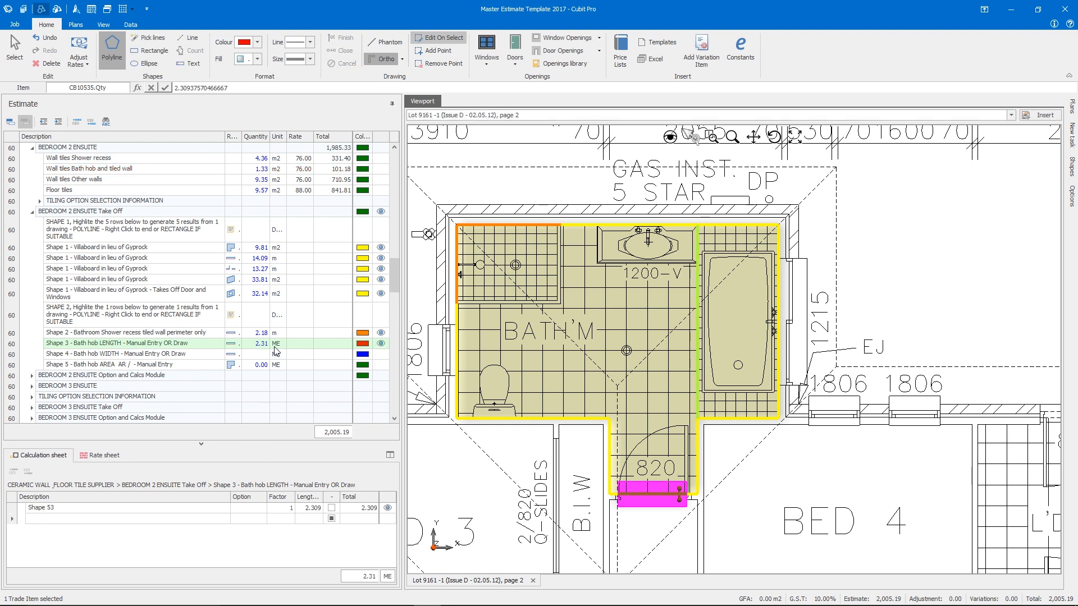
- Select the Shape 4 bath hob width row to measure 0.96
click(116, 353)
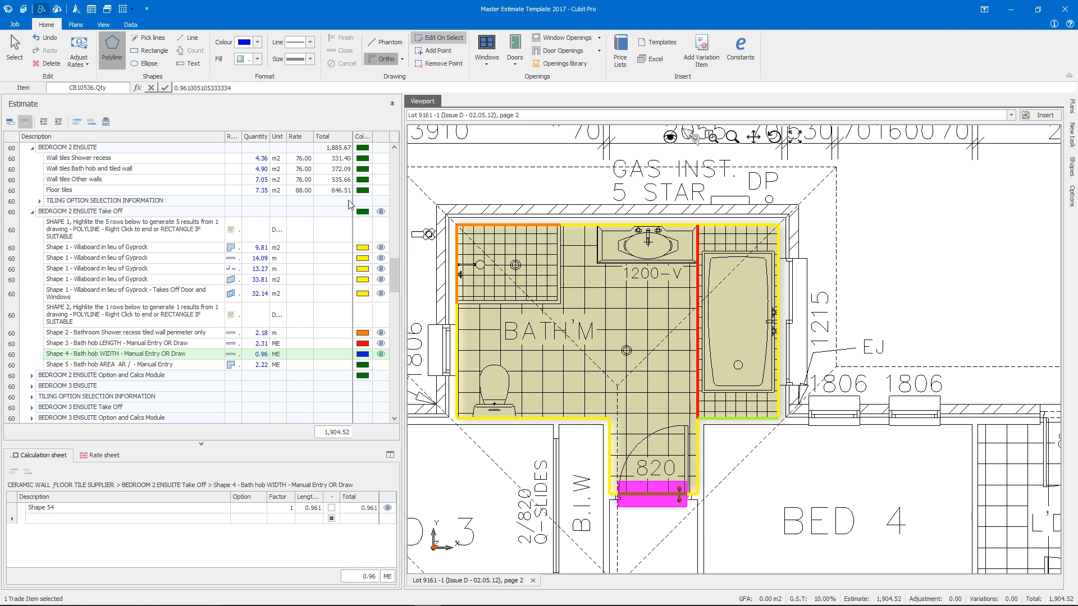
mouse_move(249, 171)
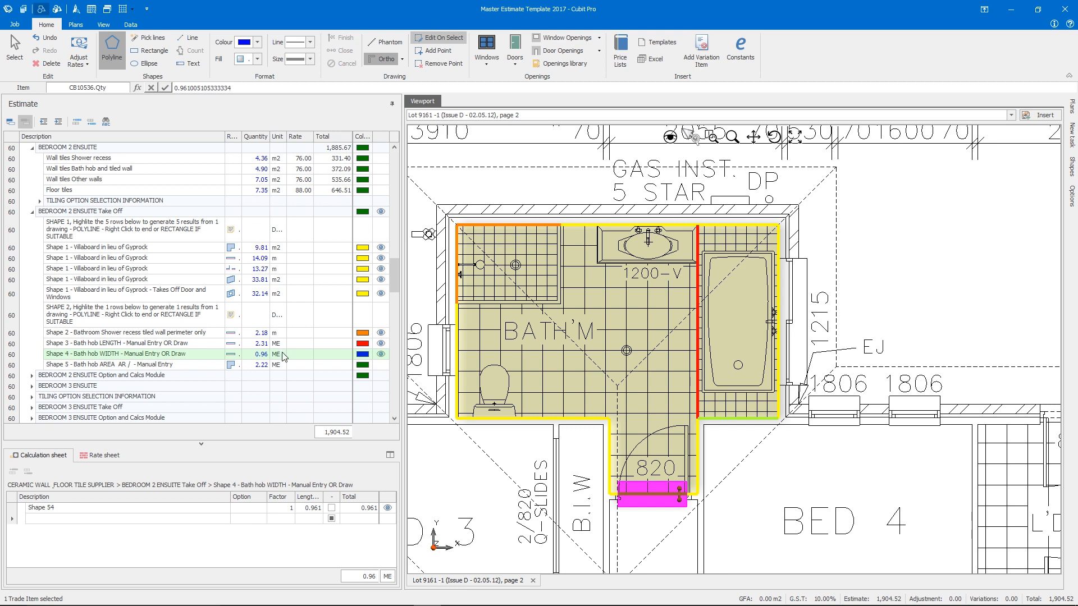
mouse_move(322, 438)
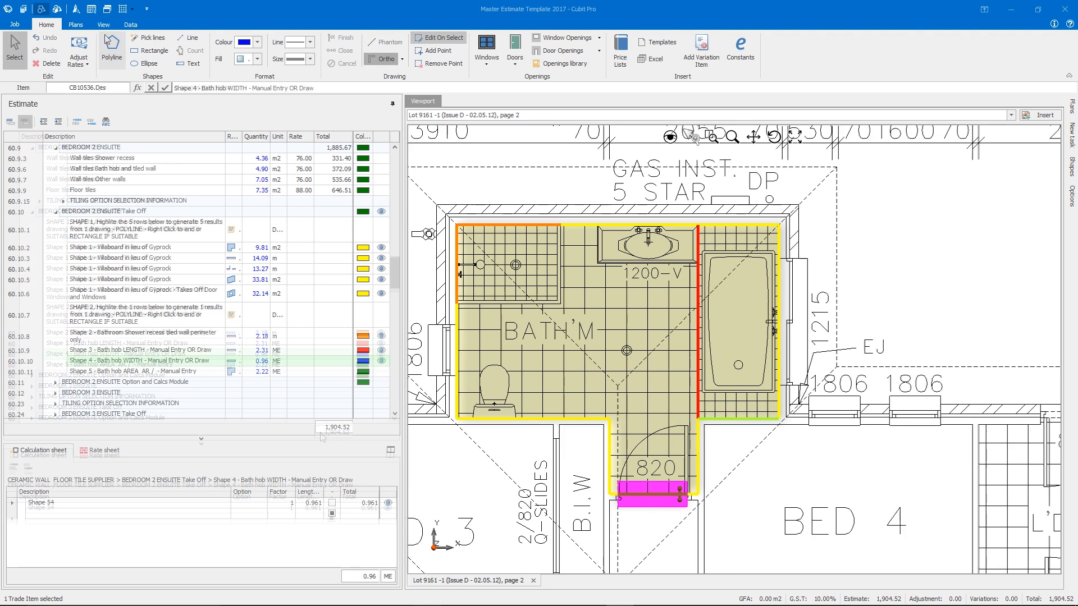
click(93, 50)
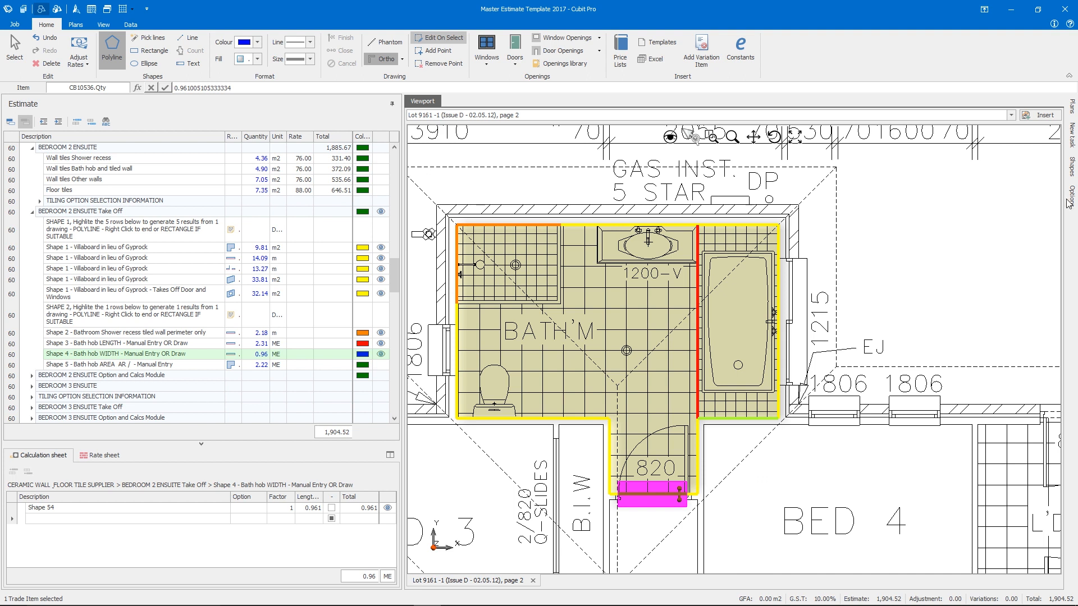
- Open the Options side tab and scroll down to B2 Wall TILE OPTIONS
click(1072, 197)
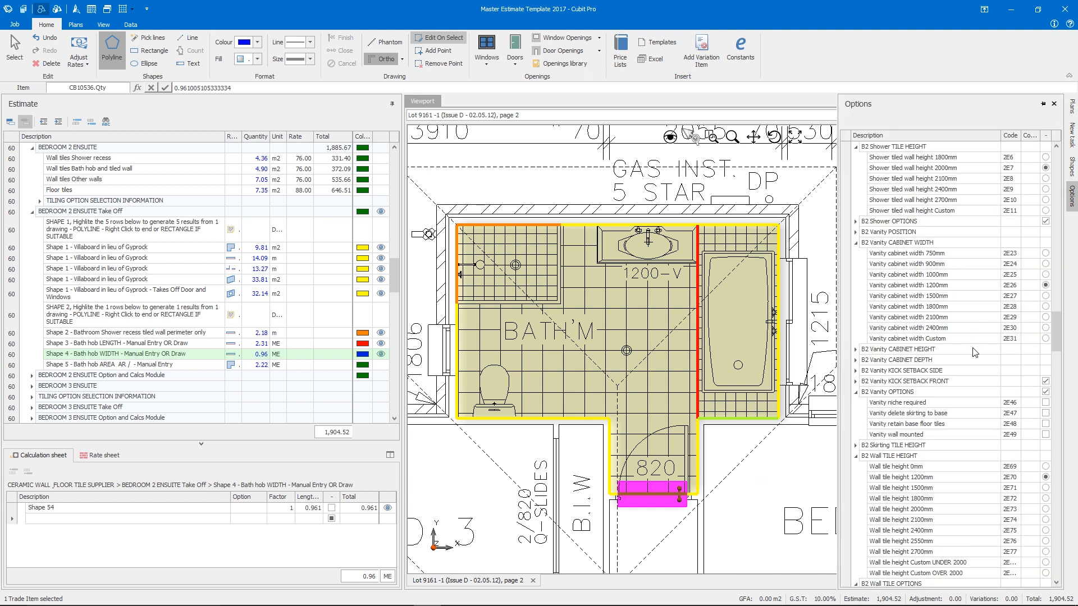
scroll(down, 3)
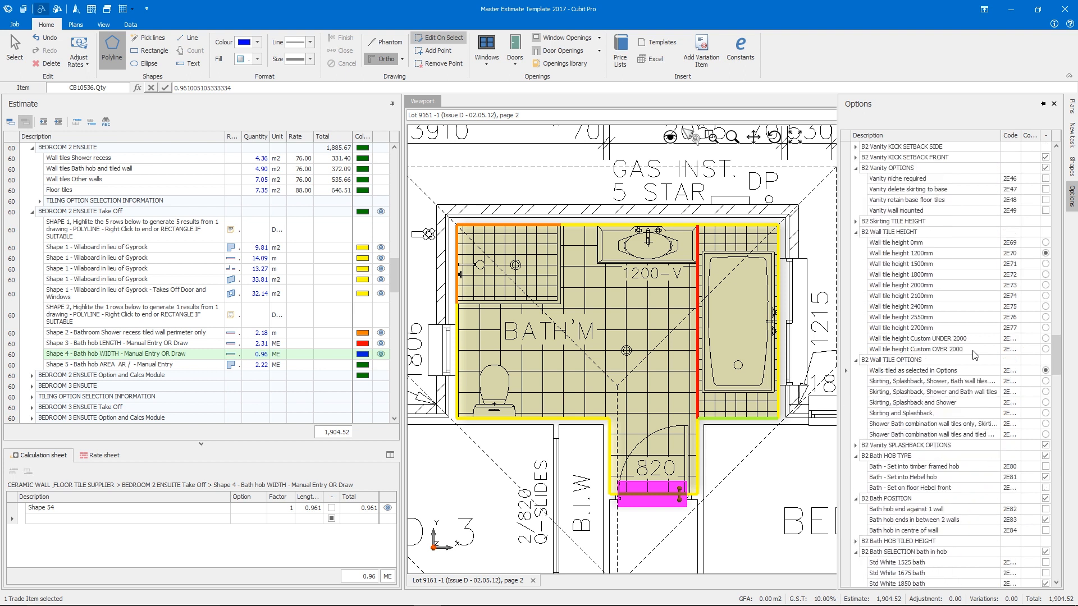
scroll(down, 3)
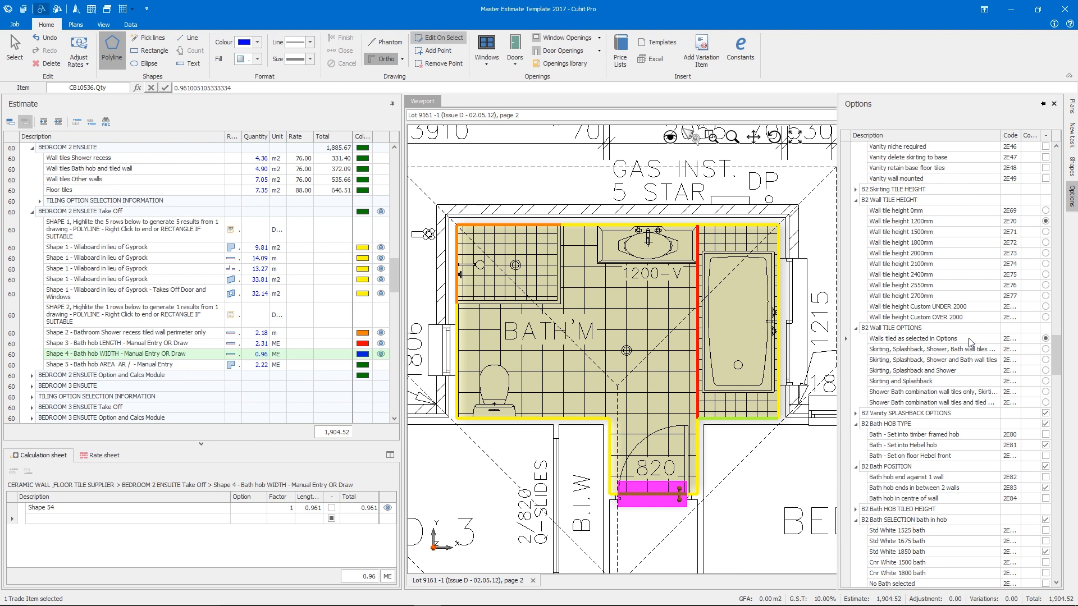
mouse_move(992, 365)
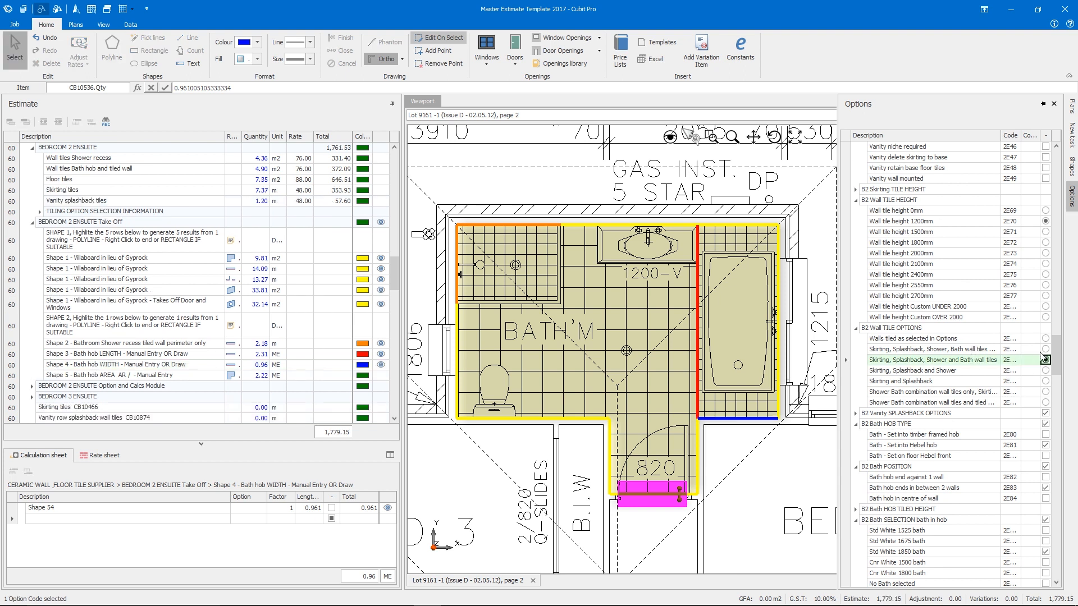
click(1045, 361)
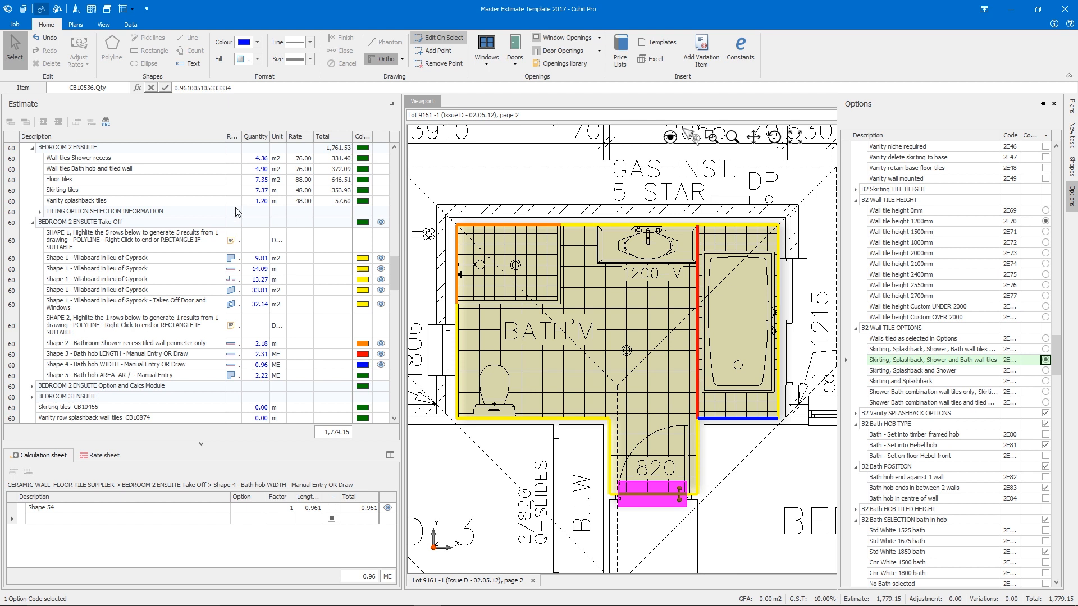
mouse_move(121, 202)
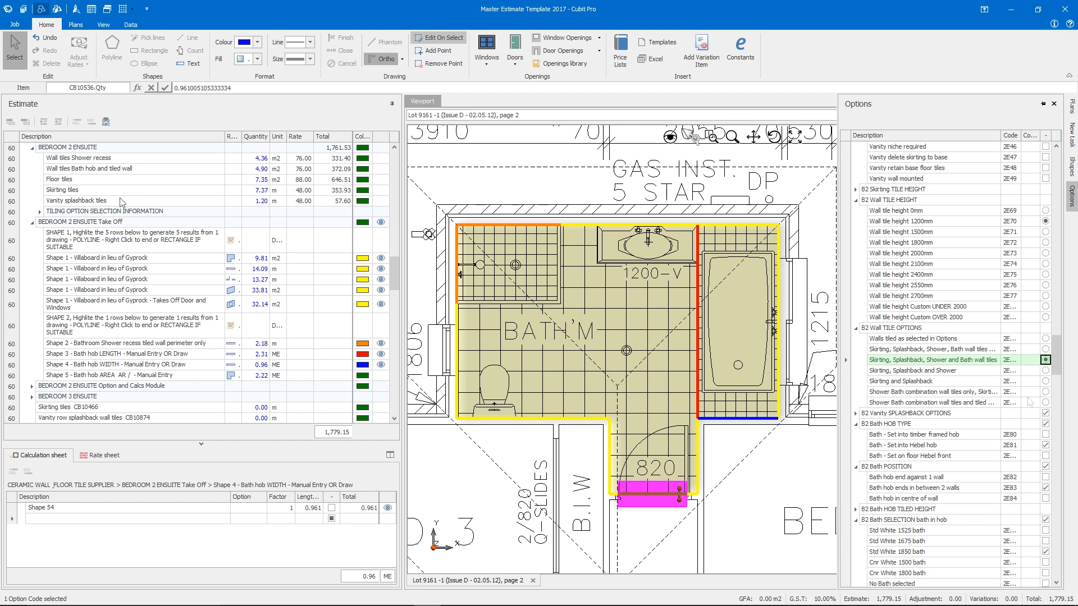
mouse_move(1044, 180)
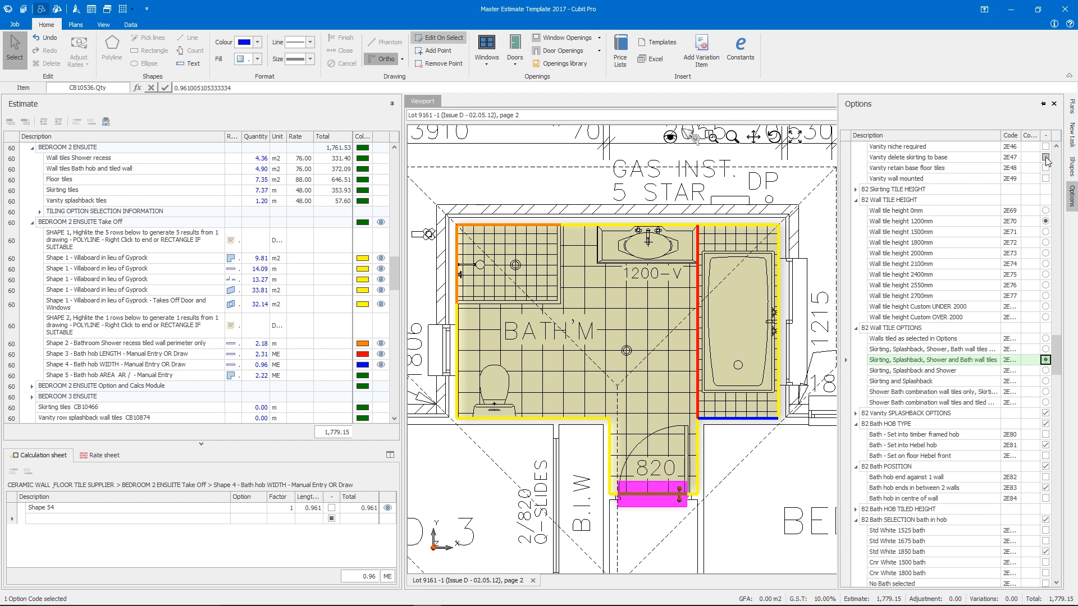
- Tick Vanity delete skirting to base, cutting skirting tiles to 5.97 m
click(1045, 157)
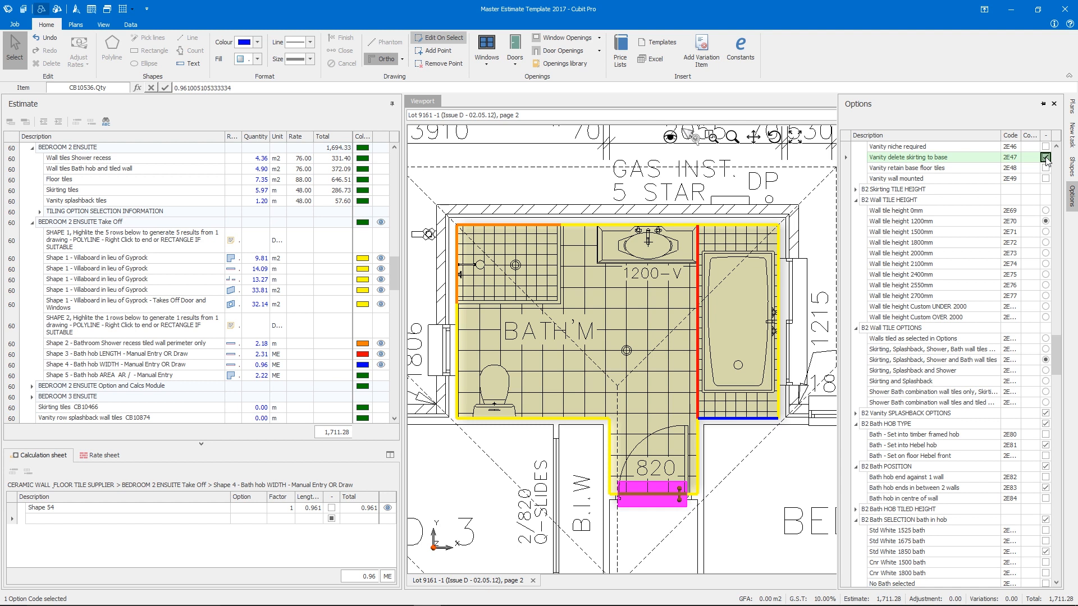
scroll(down, 3)
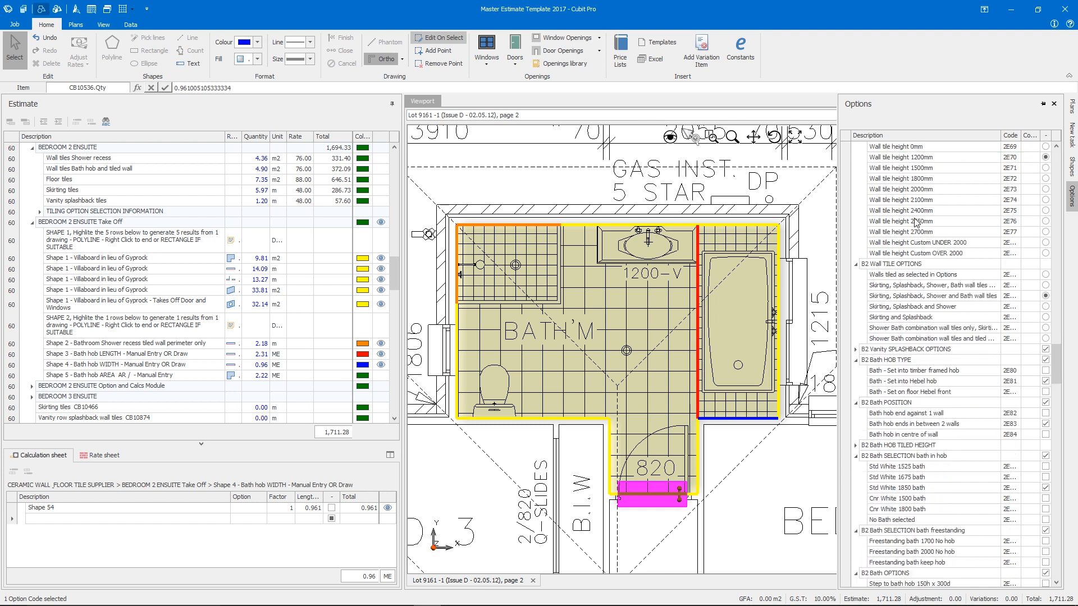
scroll(down, 3)
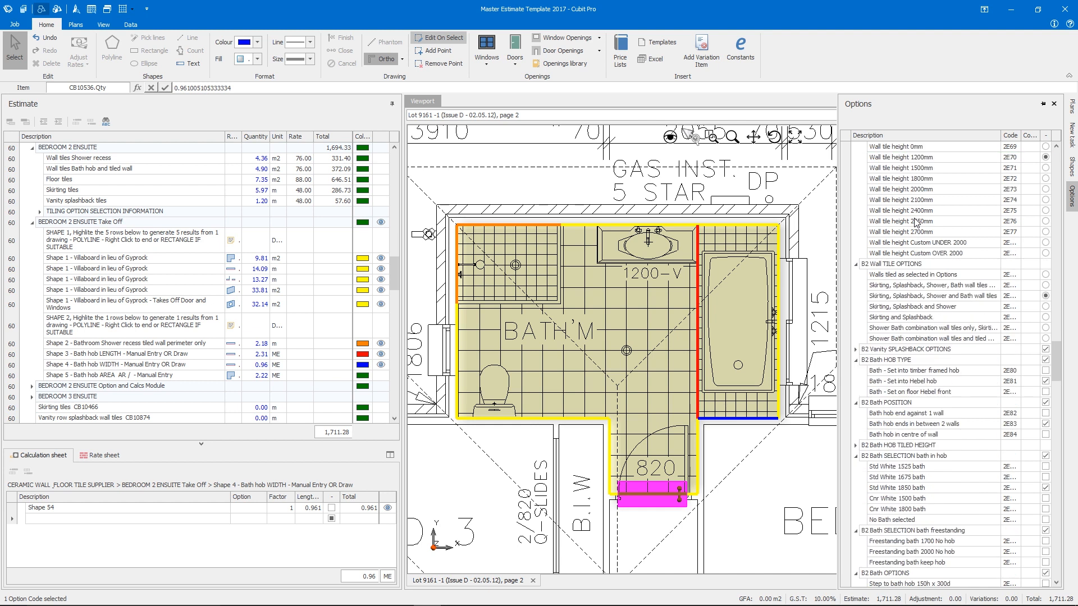
scroll(down, 3)
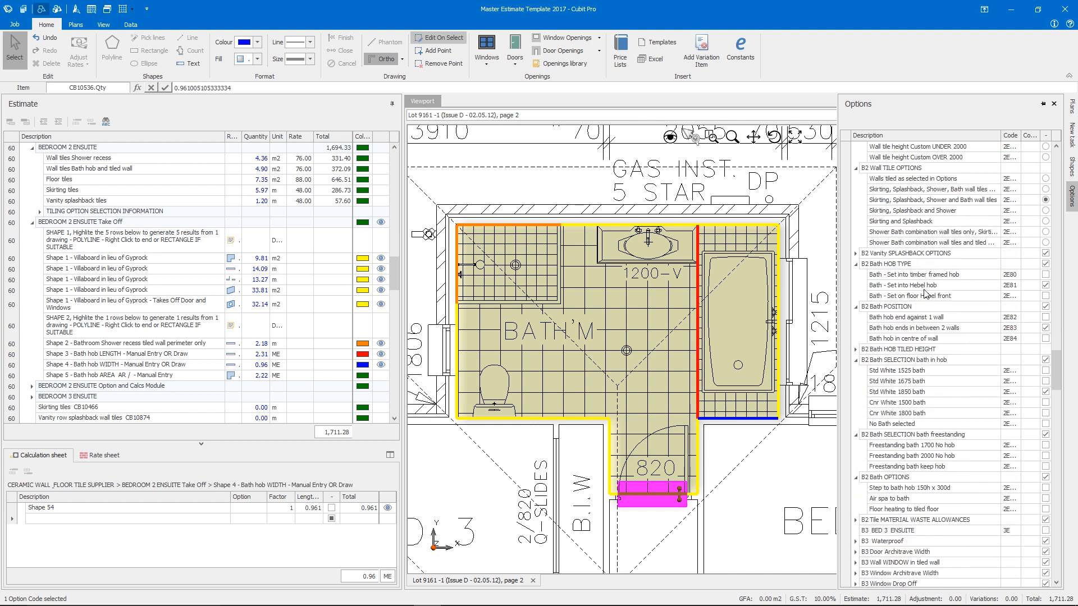